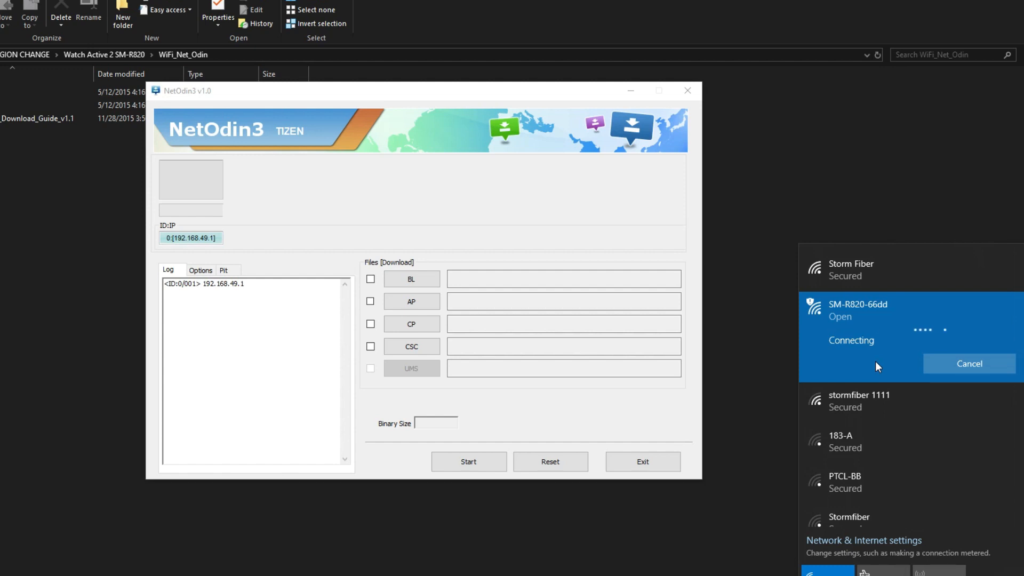
mouse_move(584, 309)
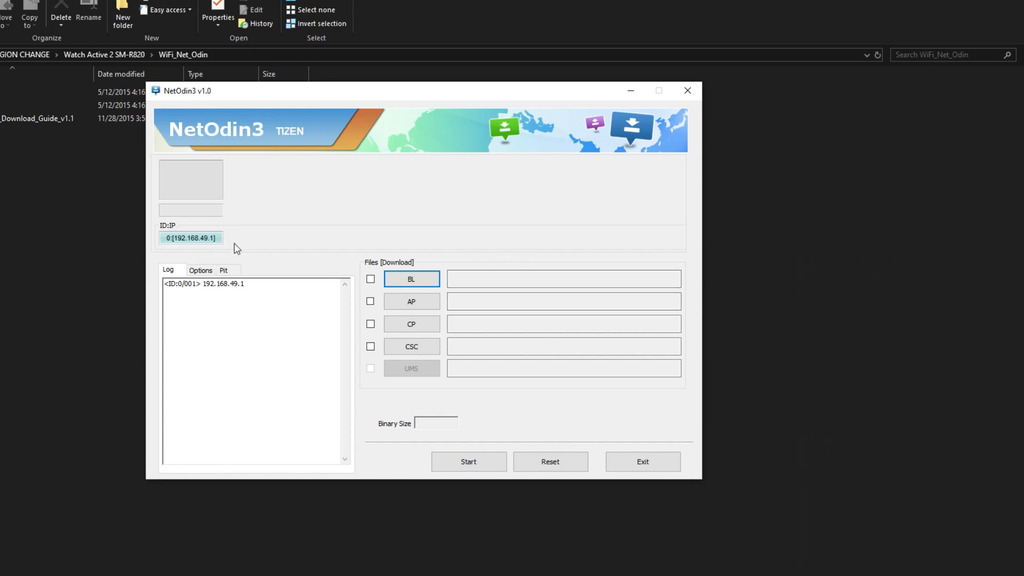
mouse_move(189, 237)
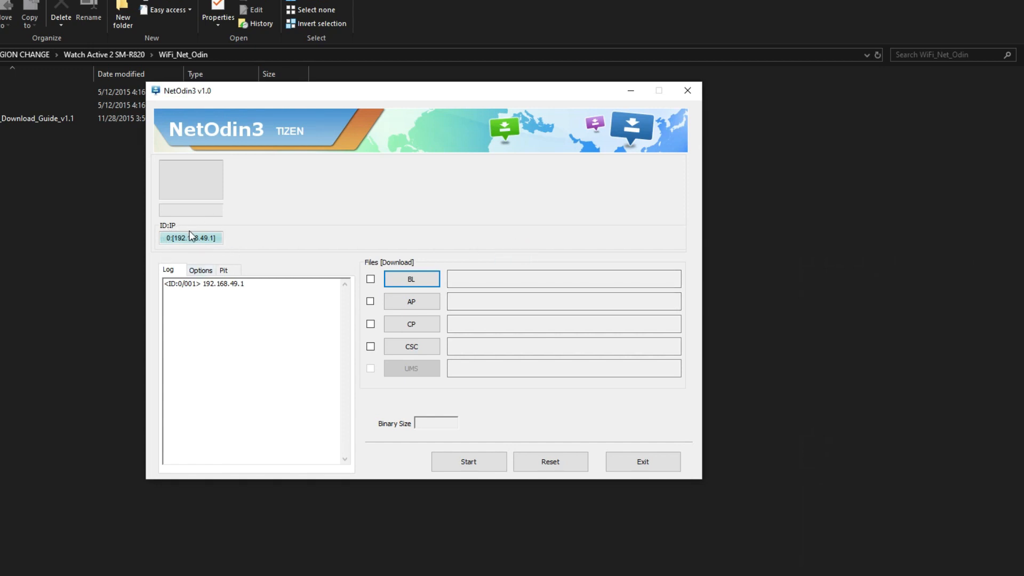
mouse_move(430, 316)
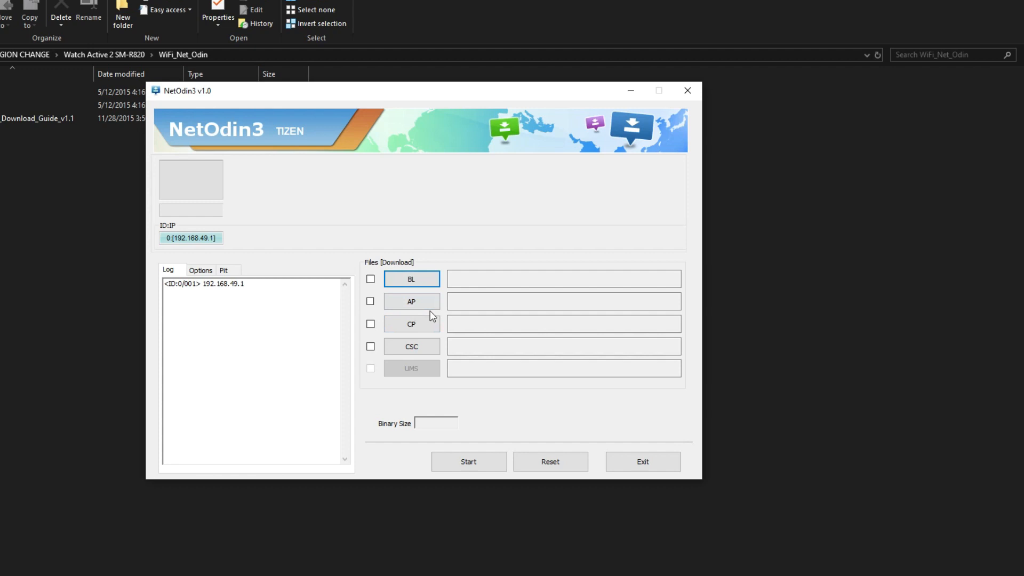
Step: Choose the bootloader .tar.md5 file from the smR820XXU1ASHF folder for the BL slot
click(411, 278)
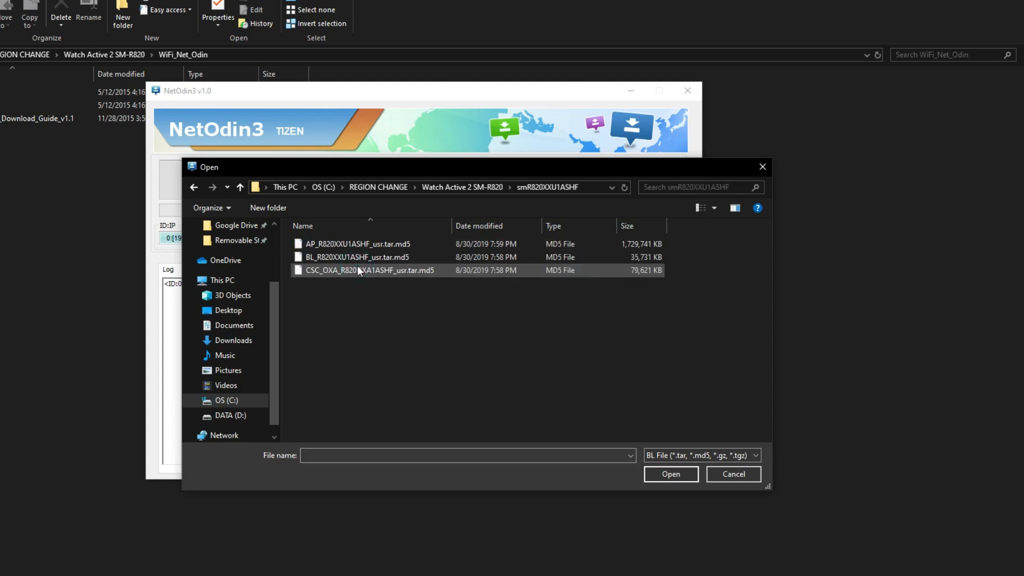
Step: Start flashing the loaded BL, AP and CSC firmware to the watch at 192.168.49.1
click(670, 473)
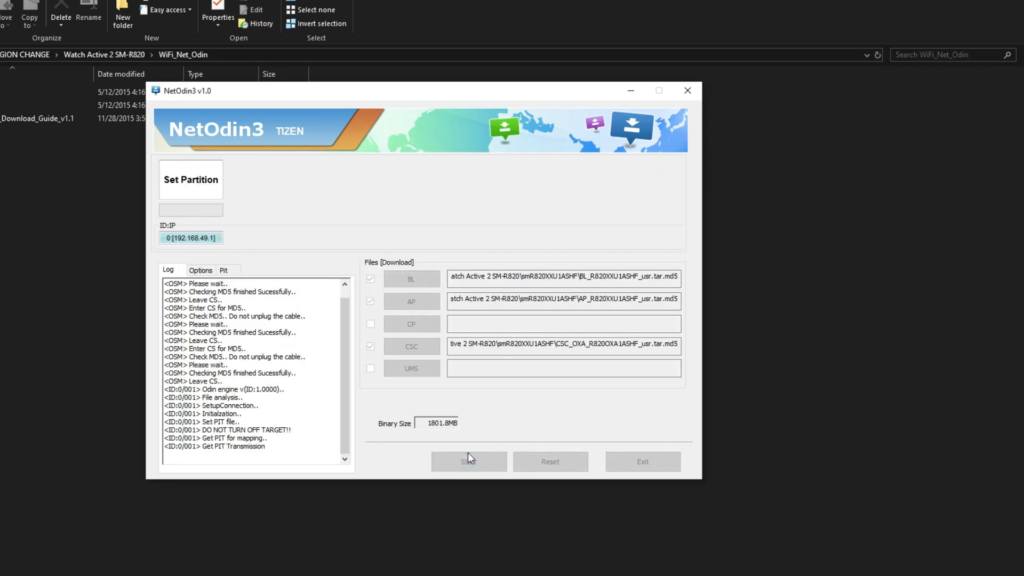